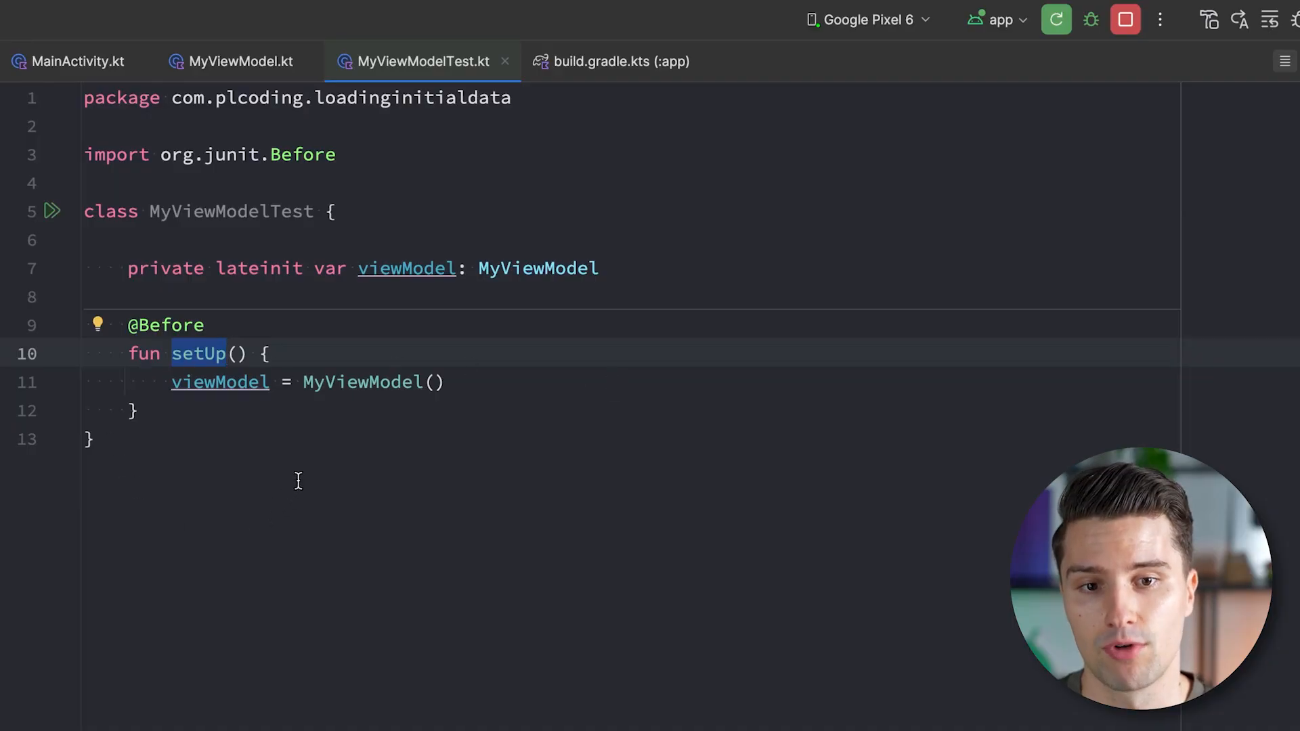
- Back in MyViewModelTest.kt, write fun testSomething() calling viewModel.loadData() and delete the blank line
left_click(363, 382)
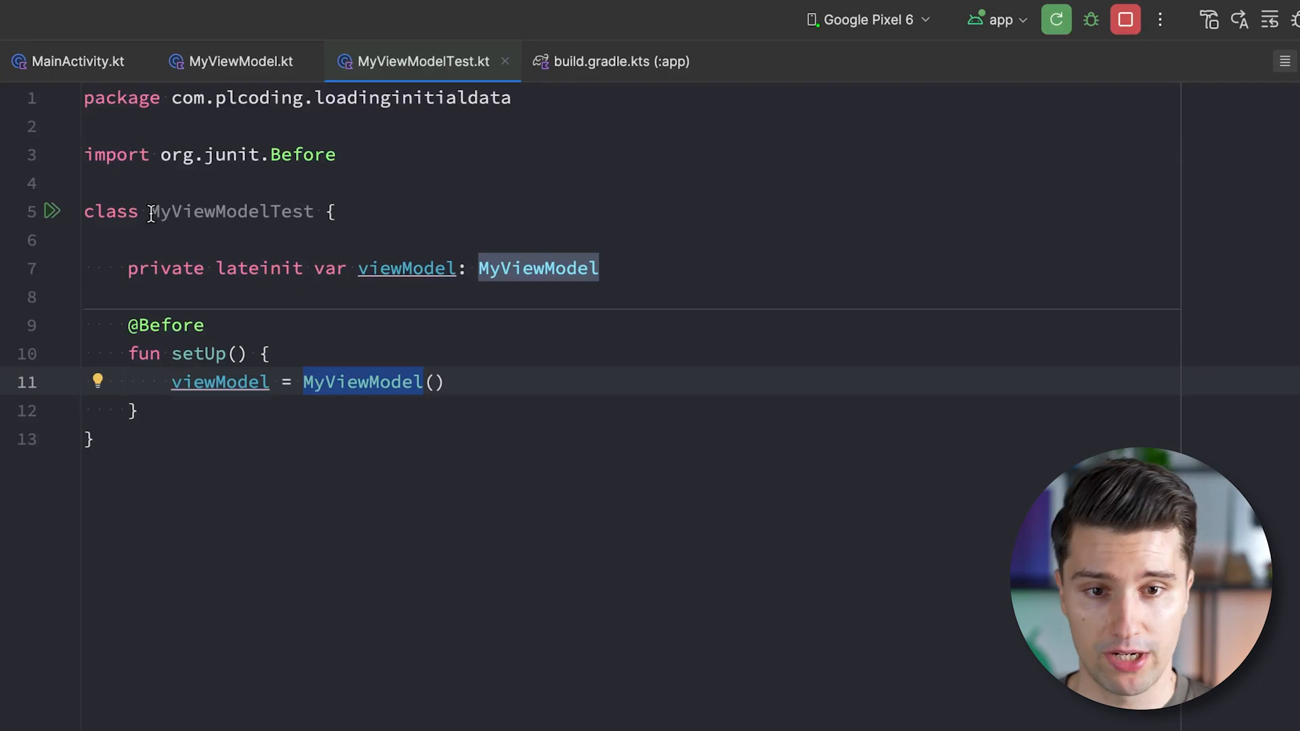
left_click(75, 62)
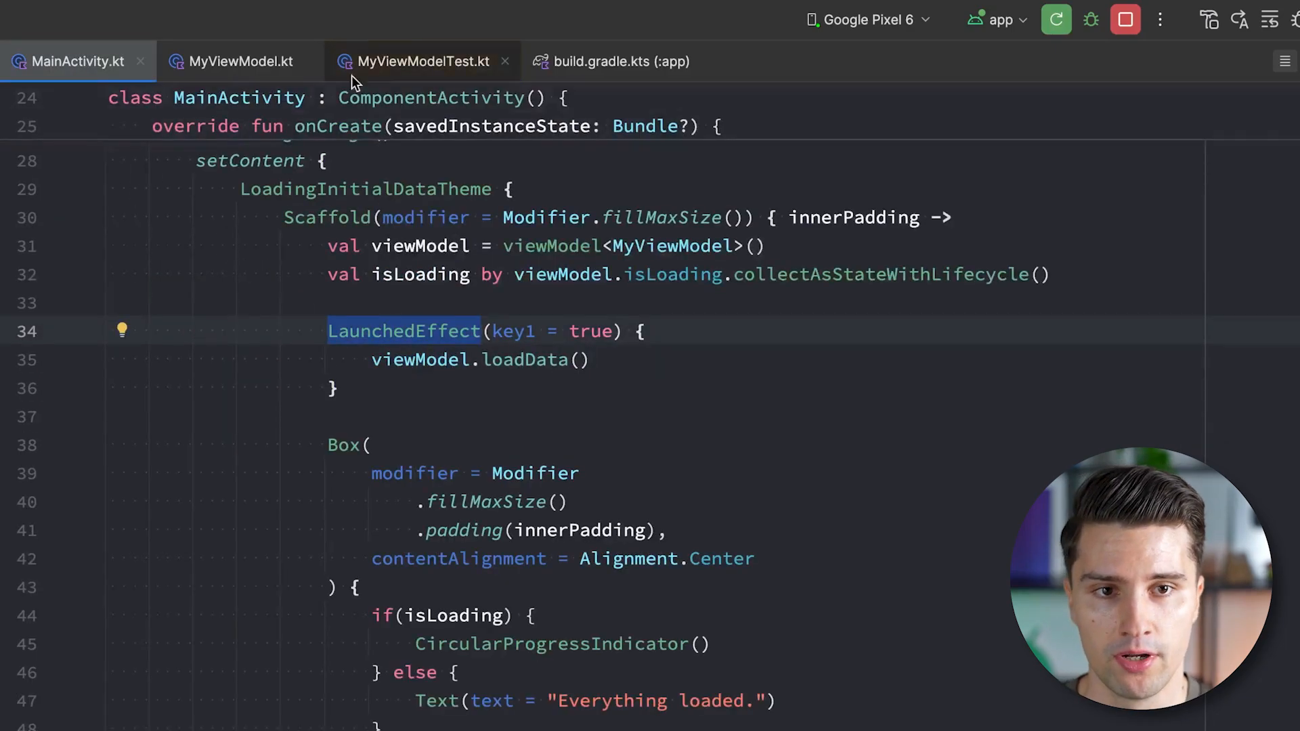
left_click(422, 62)
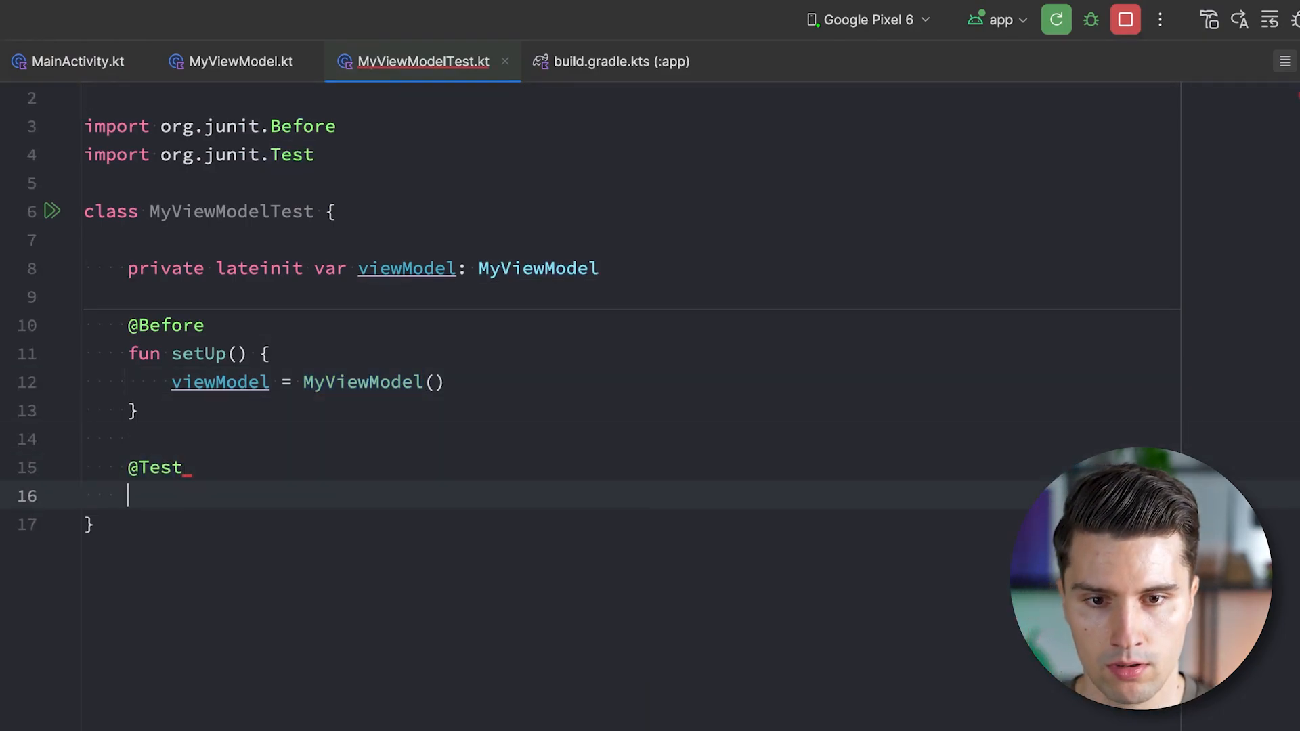
type("fun testSomething() {")
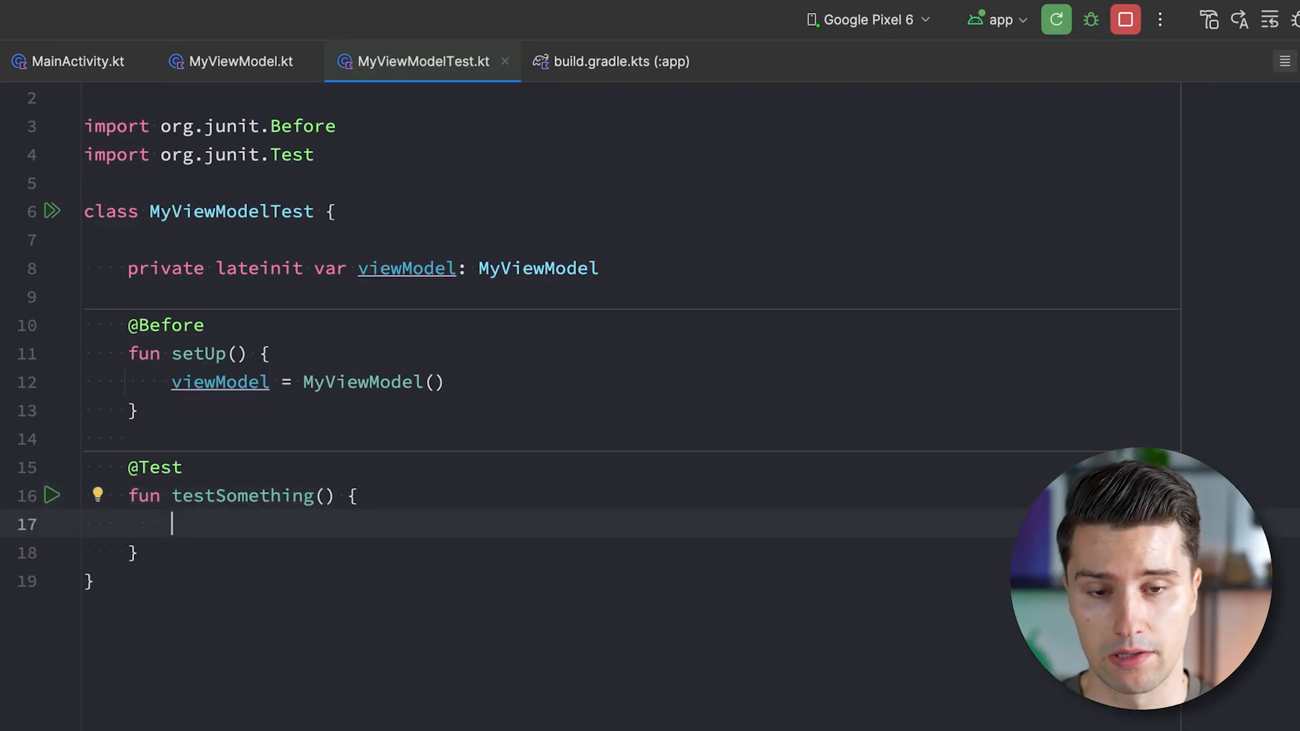
type("viewModel.loadData(")
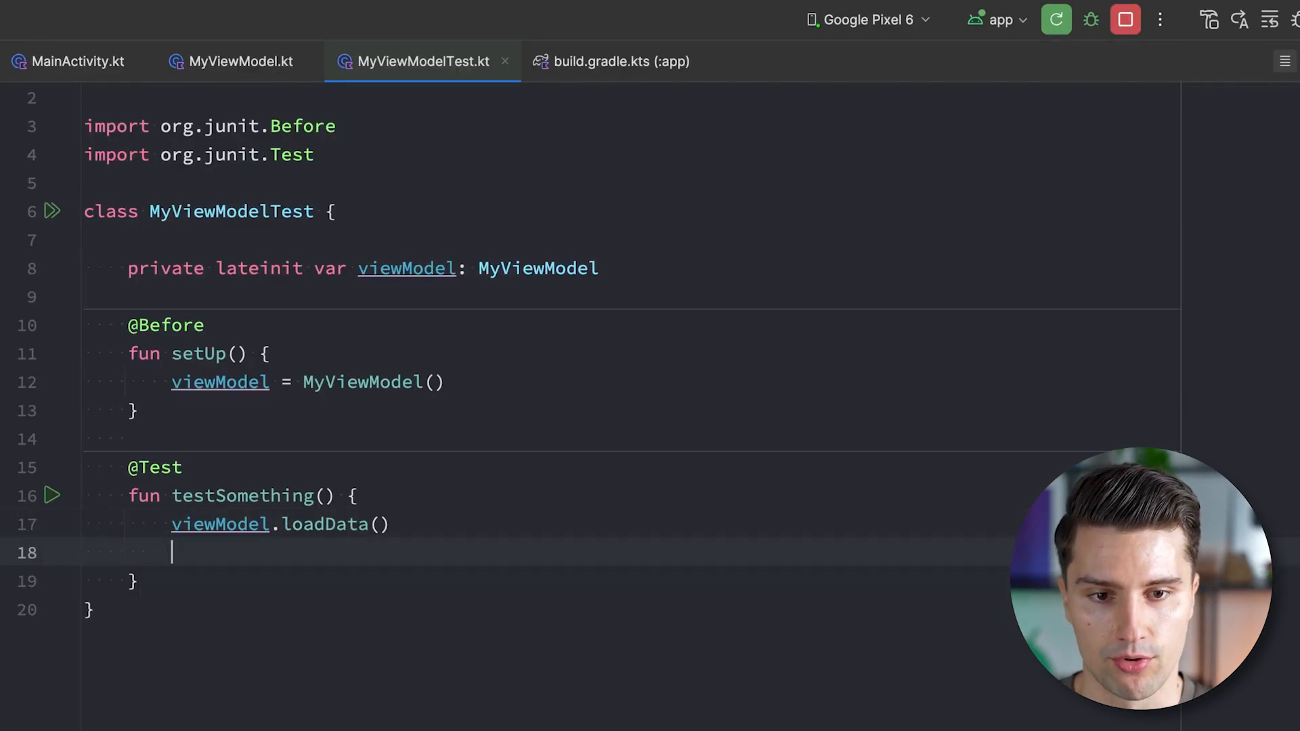
key("Backspace")
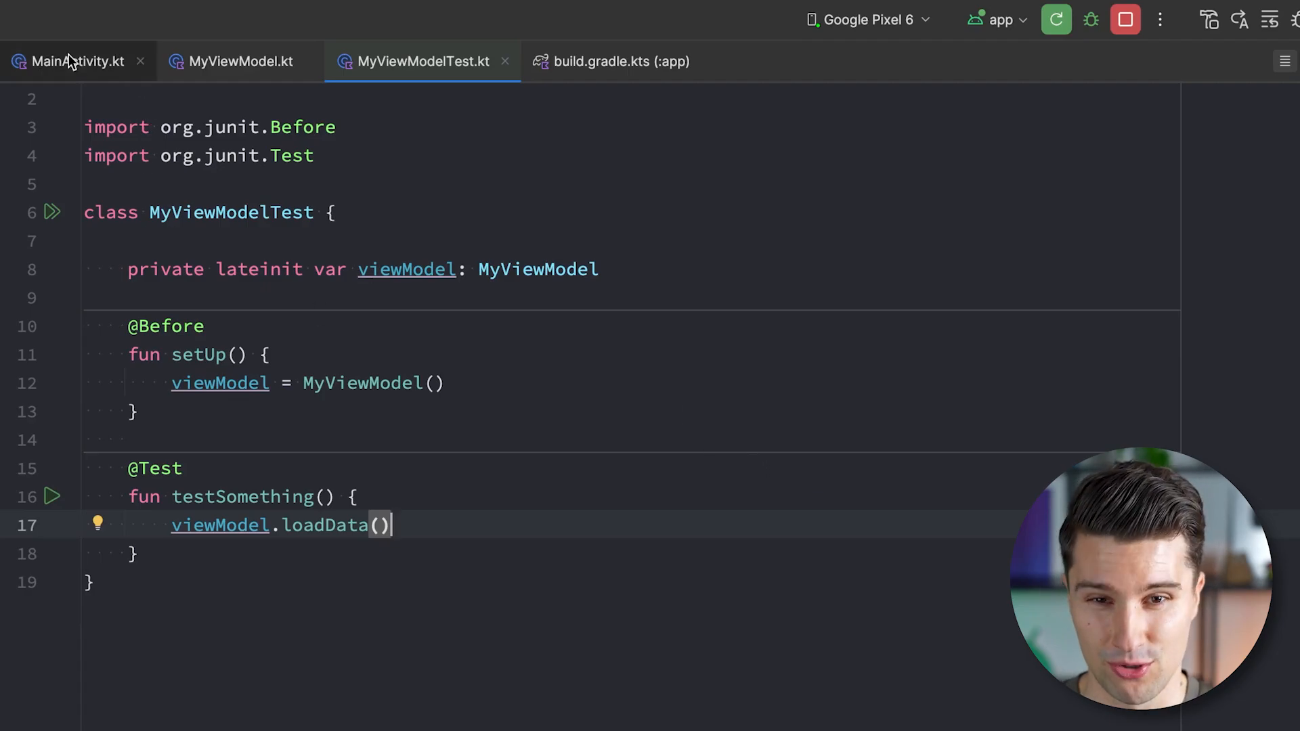
- Switch to MainActivity.kt, scroll up through onCreate, and highlight the MainActivity class name
left_click(75, 61)
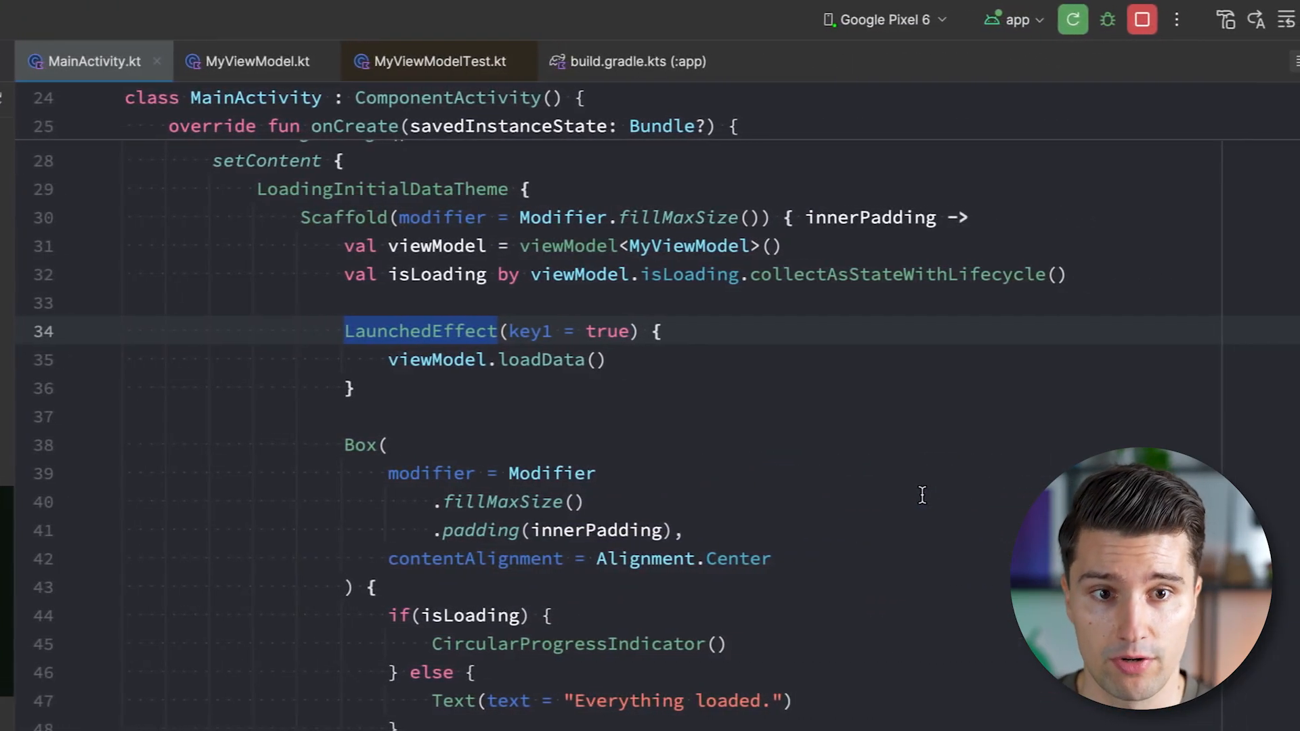
scroll("up", 3)
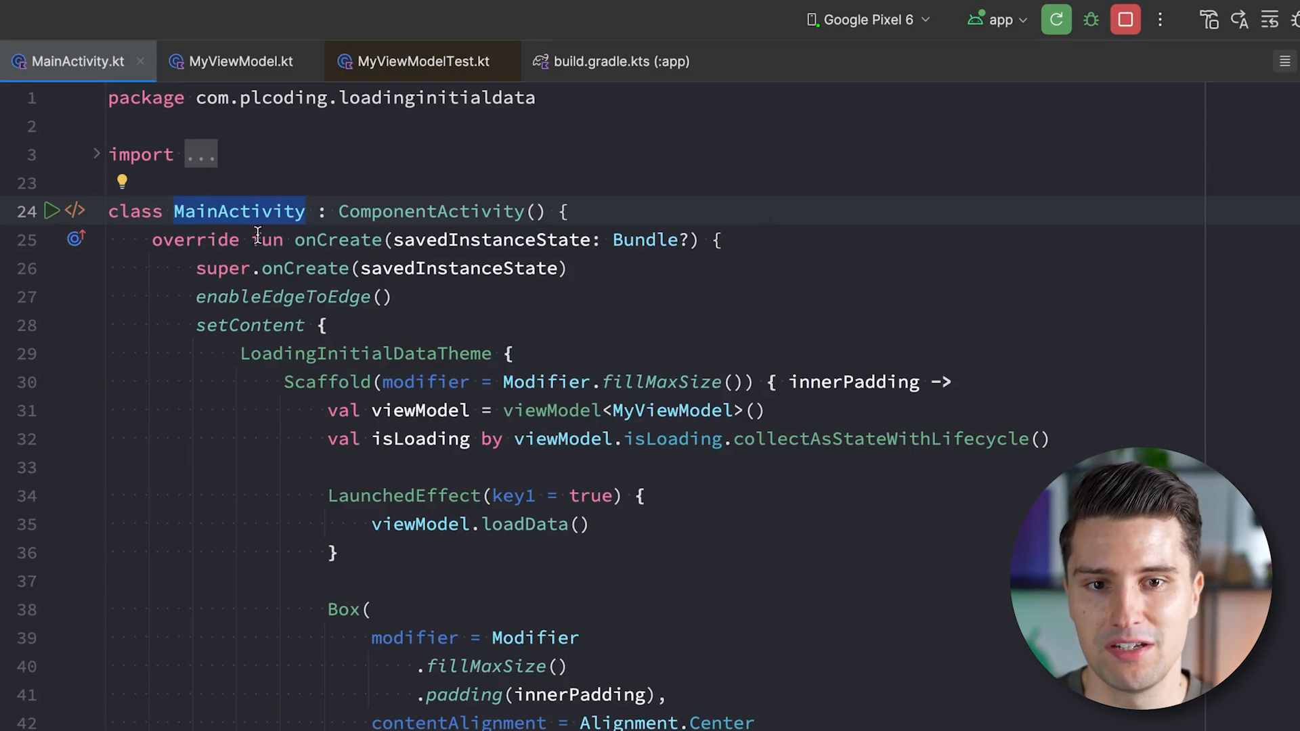
double_click(249, 317)
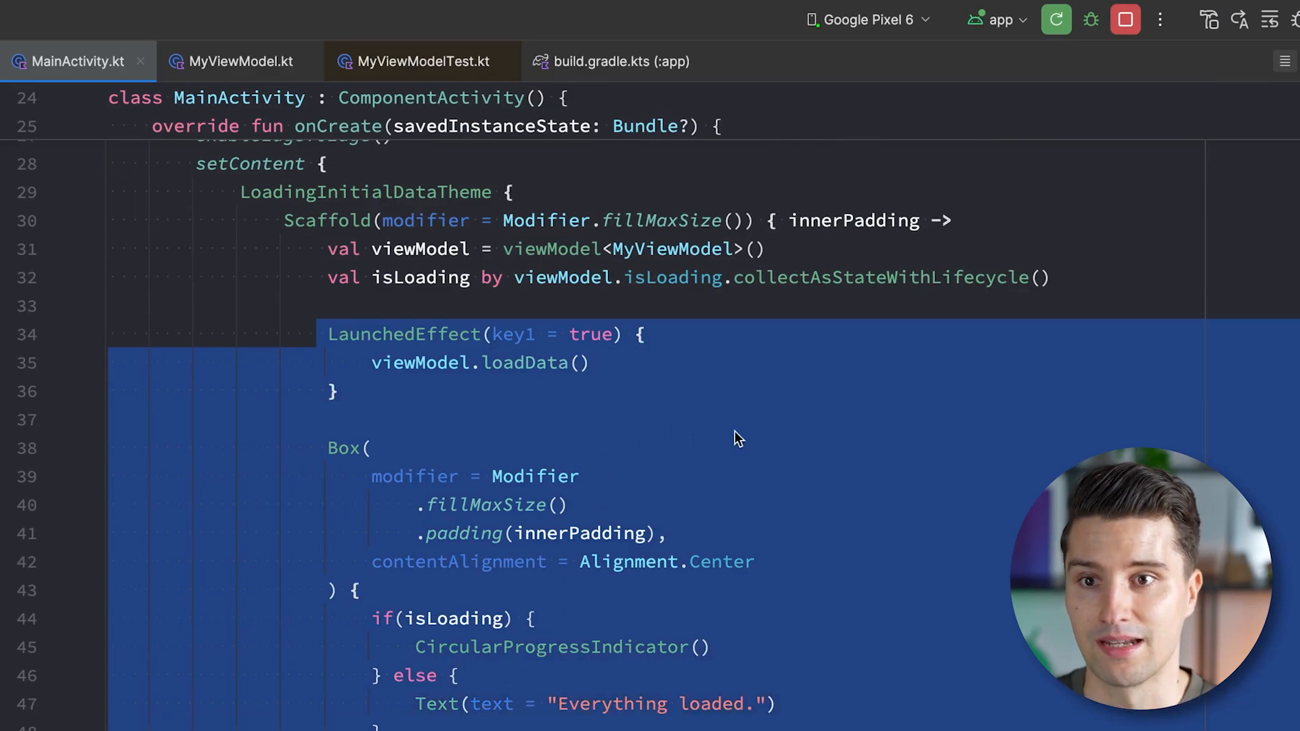
mouse_move(605, 365)
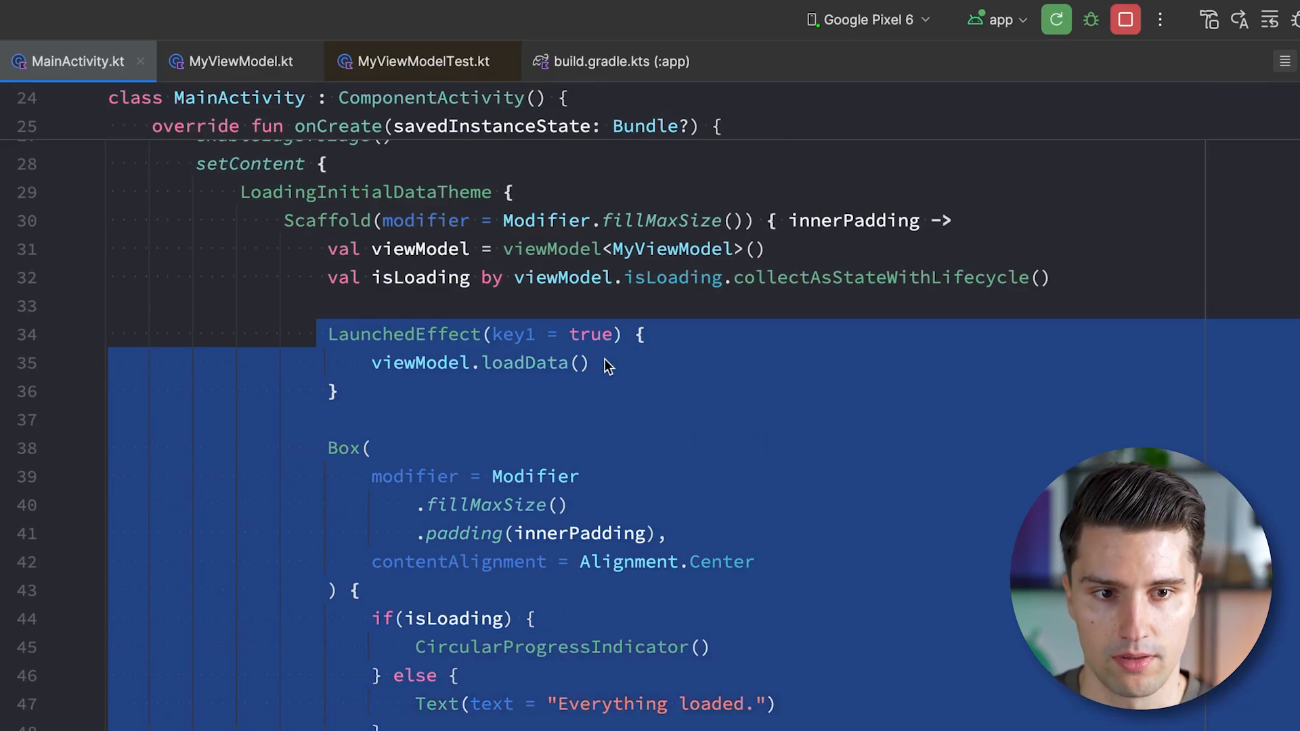